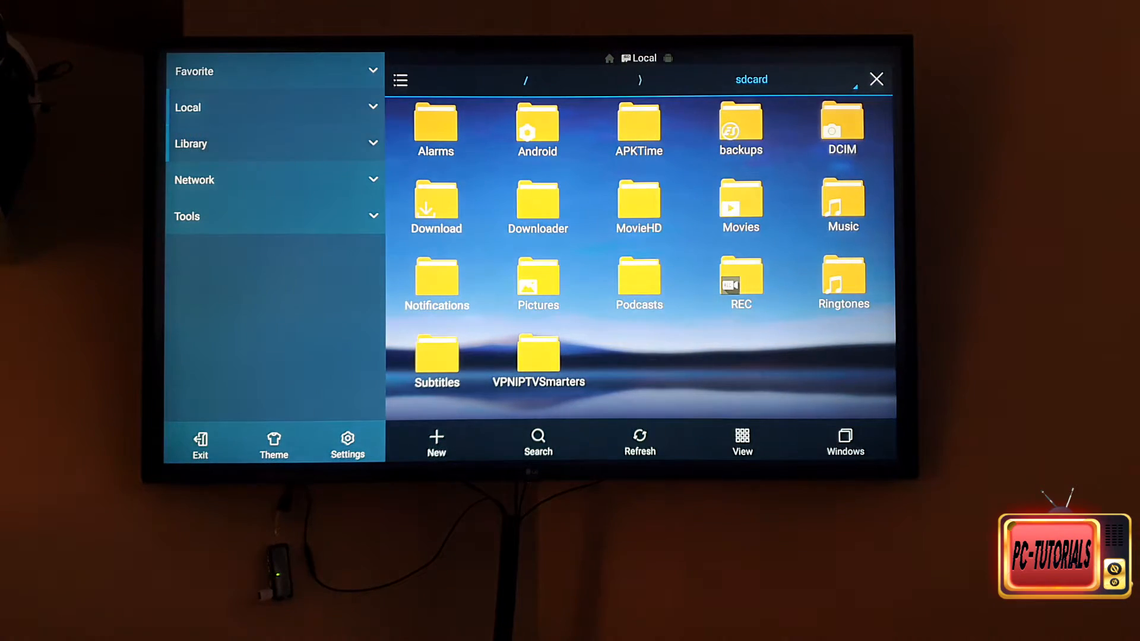
Step: Show the Homepage storage overview listing internal storage and the E86B-2186 SD card usage
{"action": "left_click", "coordinate": [188, 107]}
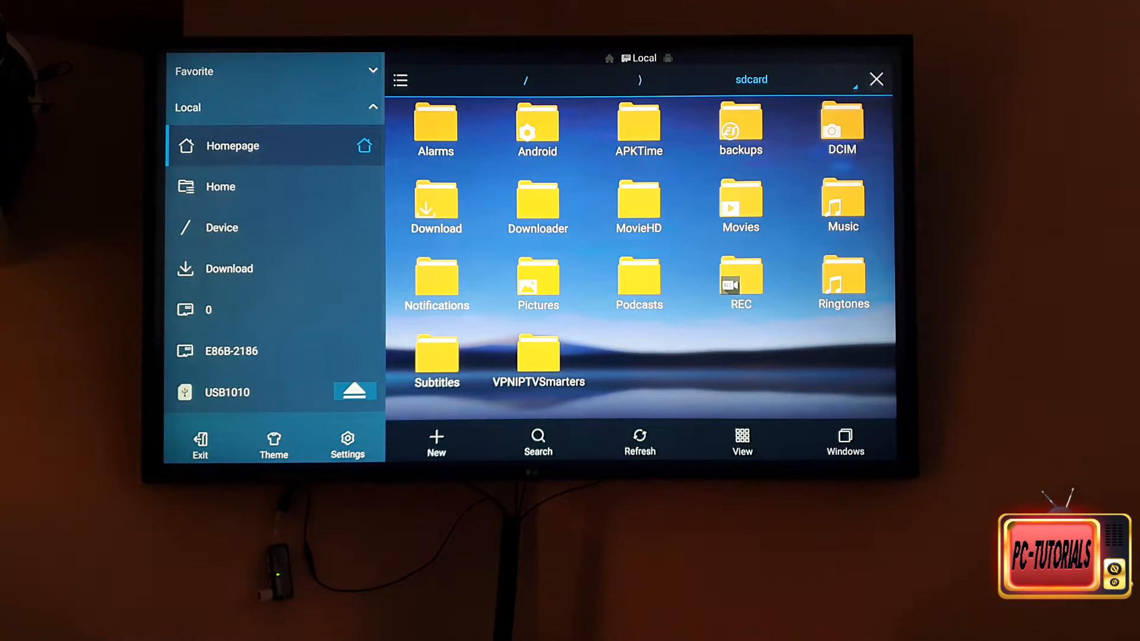
{"action": "left_click", "coordinate": [233, 145]}
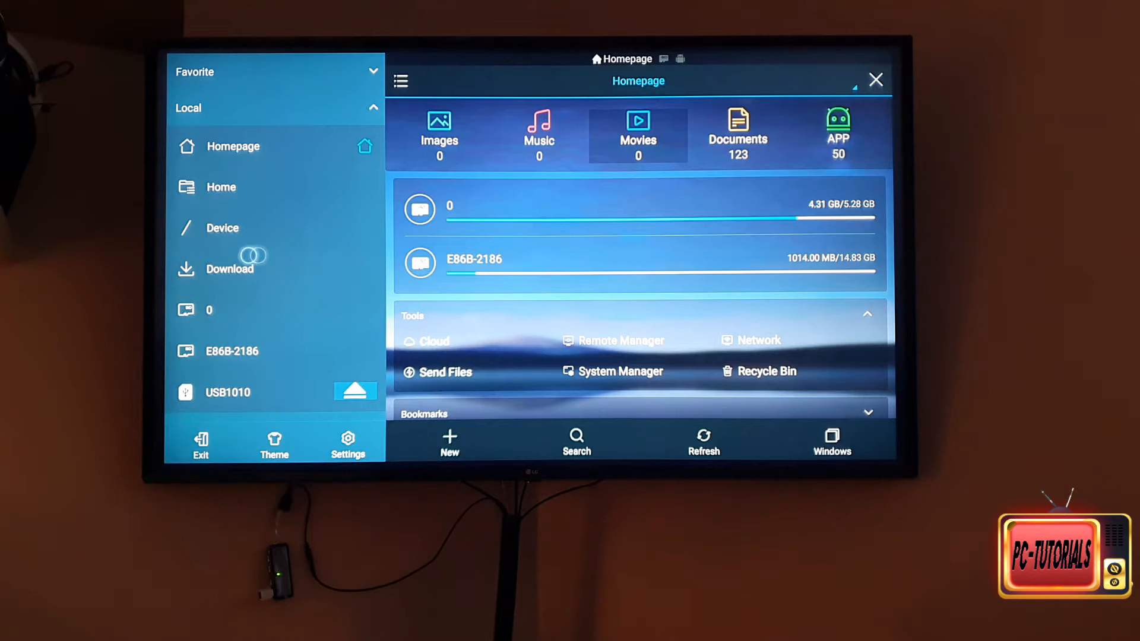
{"action": "left_click", "coordinate": [232, 351]}
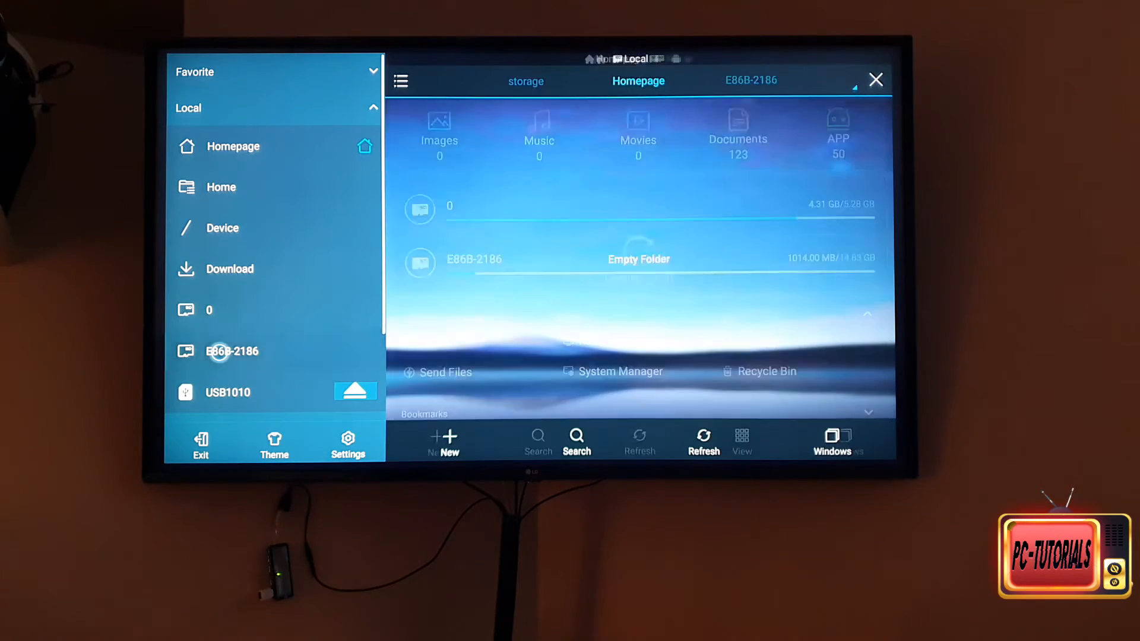
{"action": "left_click", "coordinate": [231, 351]}
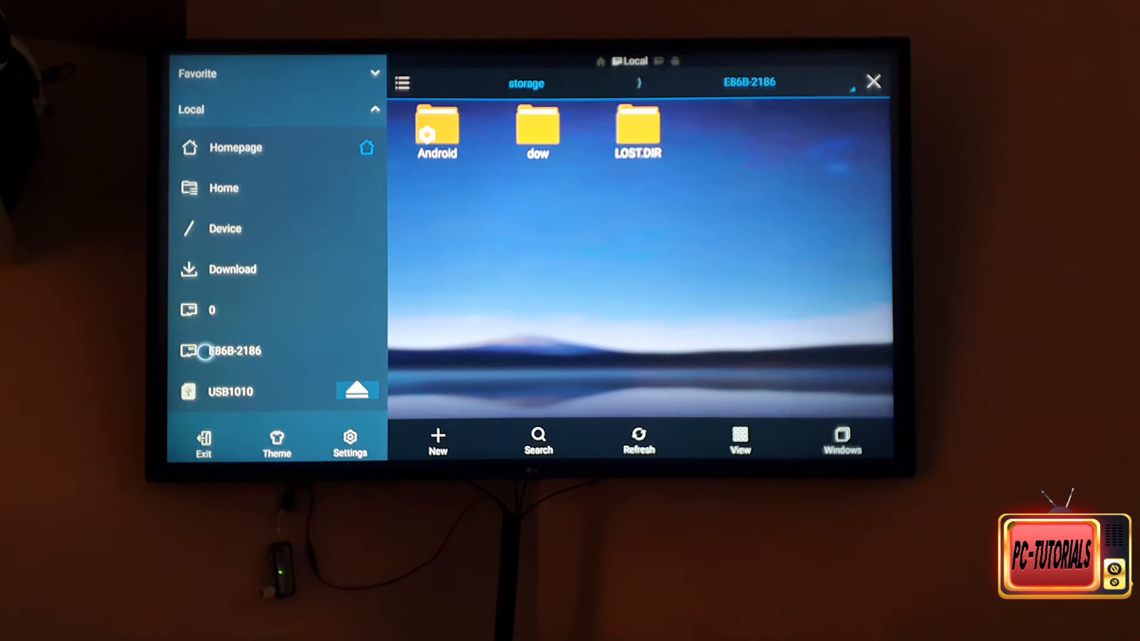
{"action": "mouse_move", "coordinate": [232, 147]}
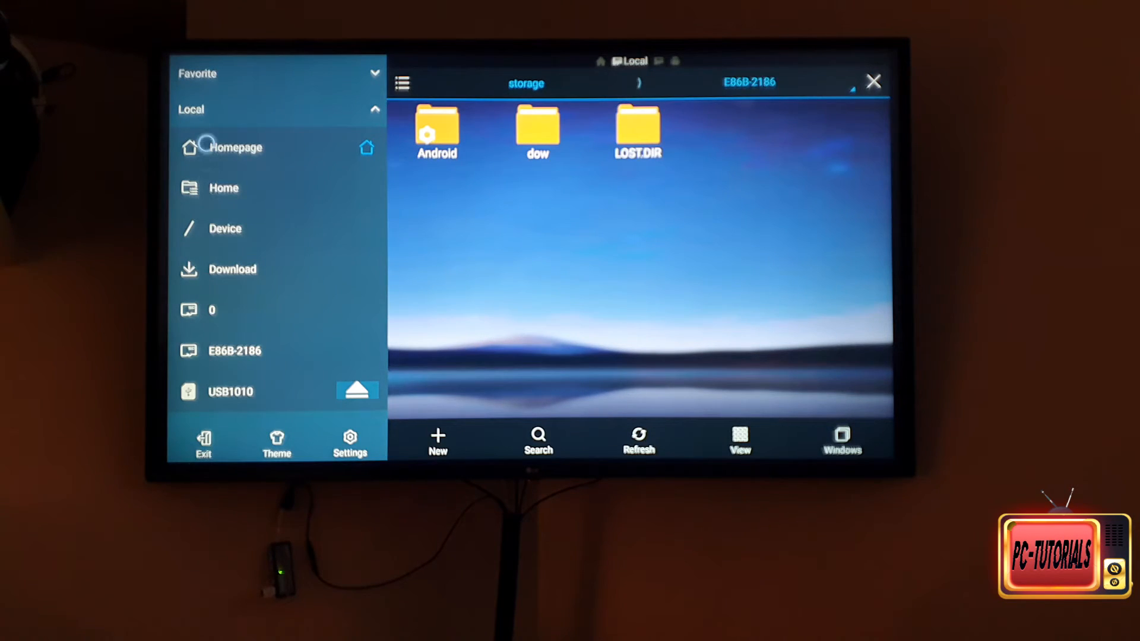
{"action": "left_click", "coordinate": [234, 146]}
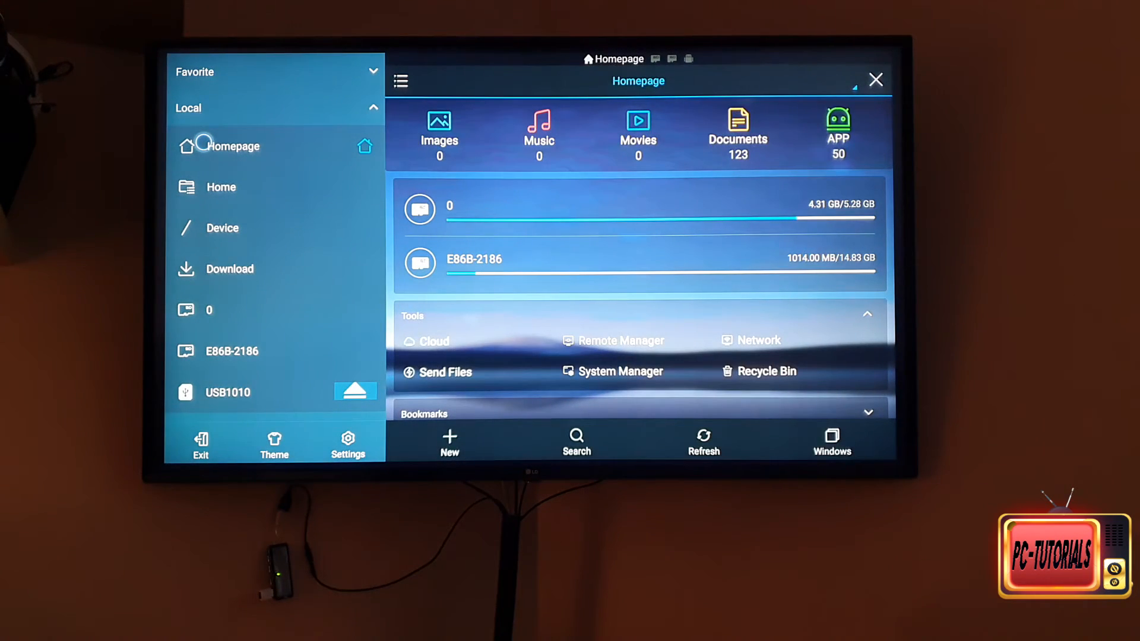